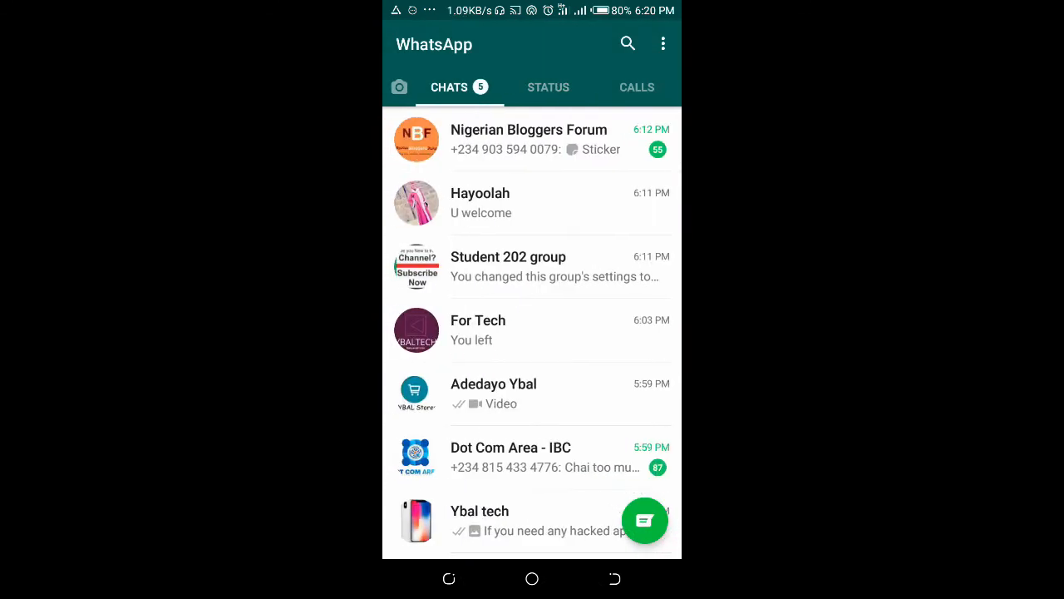
# Switch to the Status tab and start a new text status from the pencil button
pyautogui.click(549, 86)
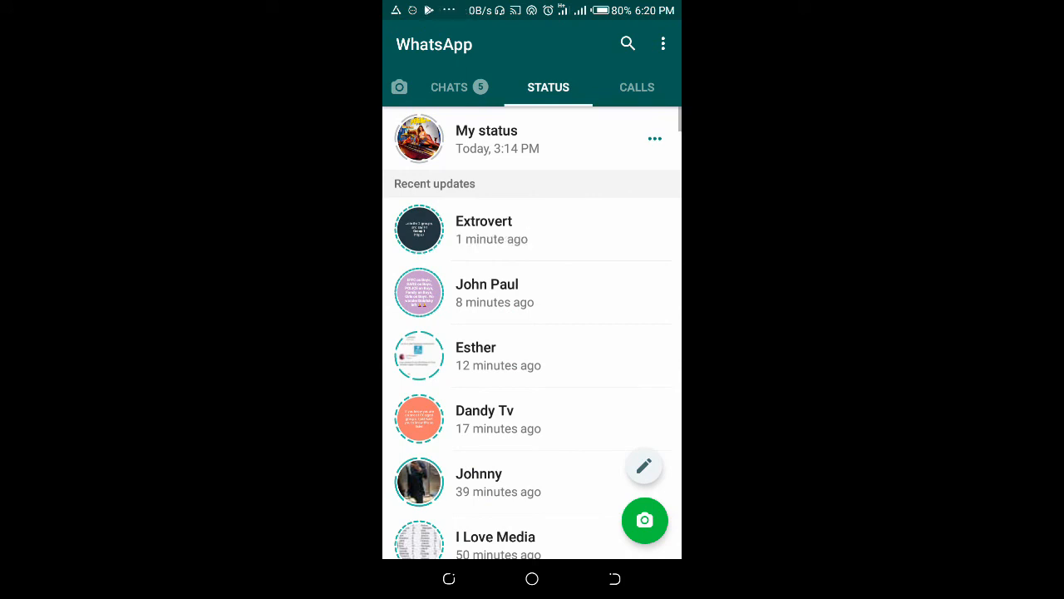
pyautogui.scroll(3)
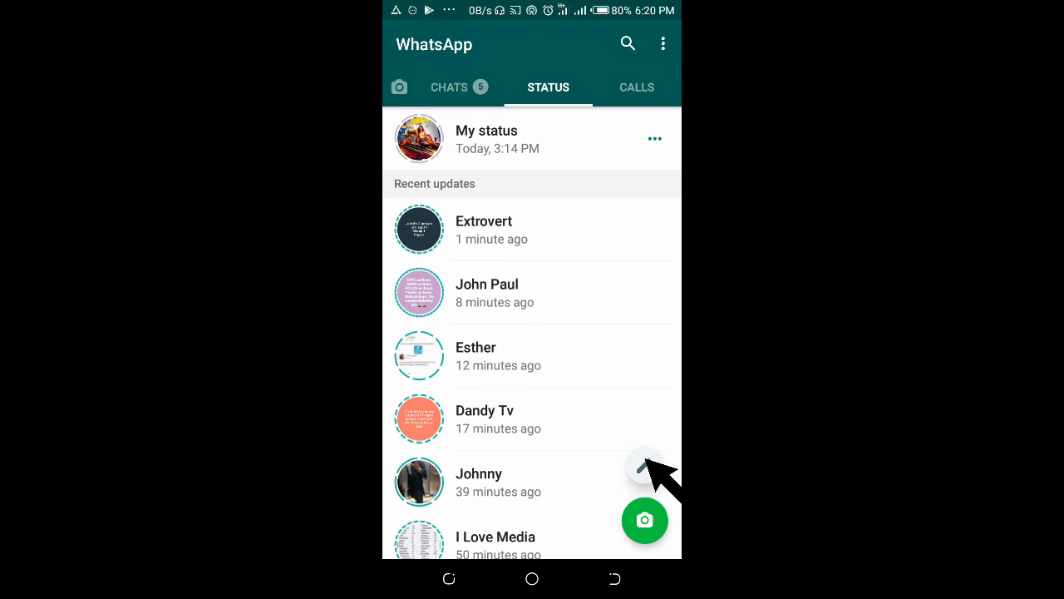
pyautogui.click(645, 469)
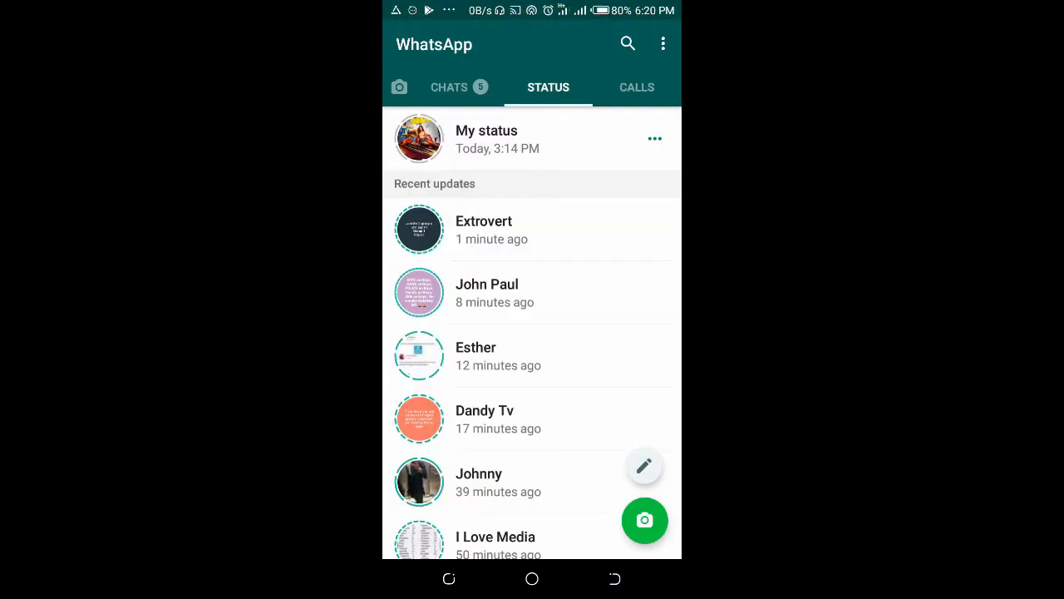
pyautogui.scroll(3)
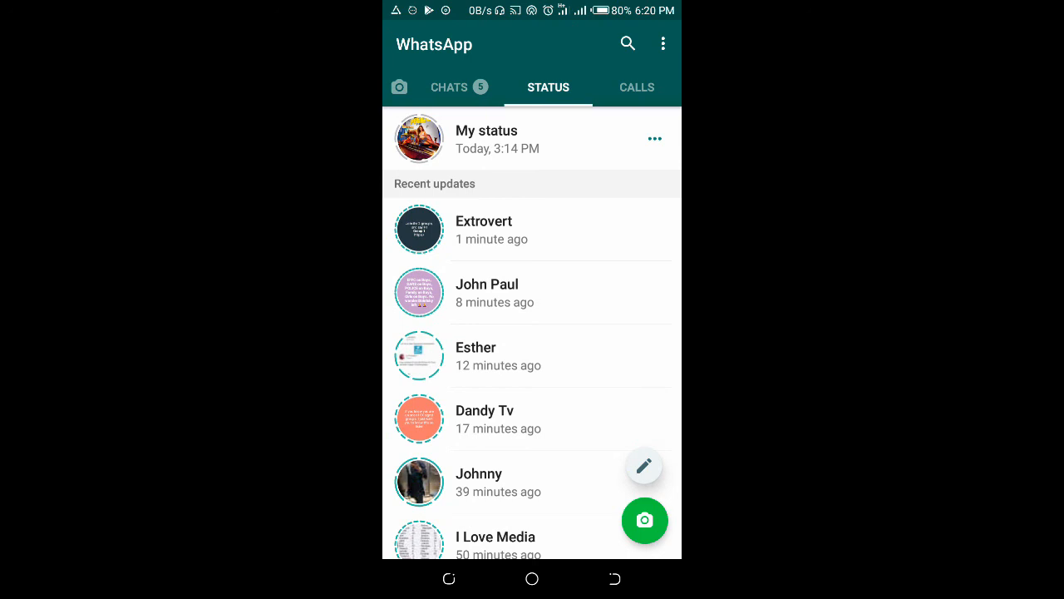
pyautogui.click(644, 466)
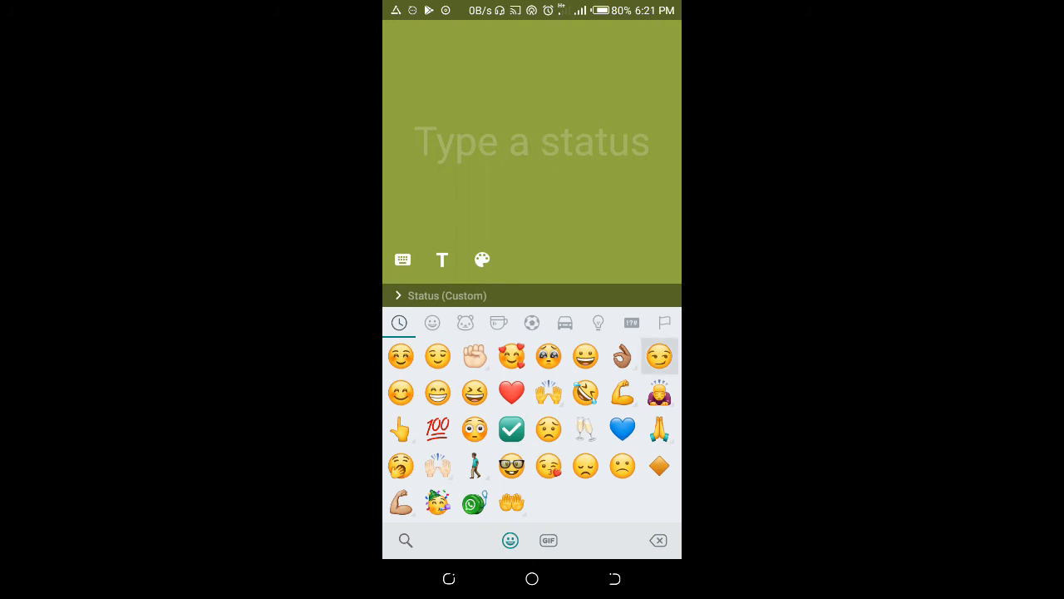
# Insert the smirking-face emojis and clear the stray letters from the composer
pyautogui.click(658, 356)
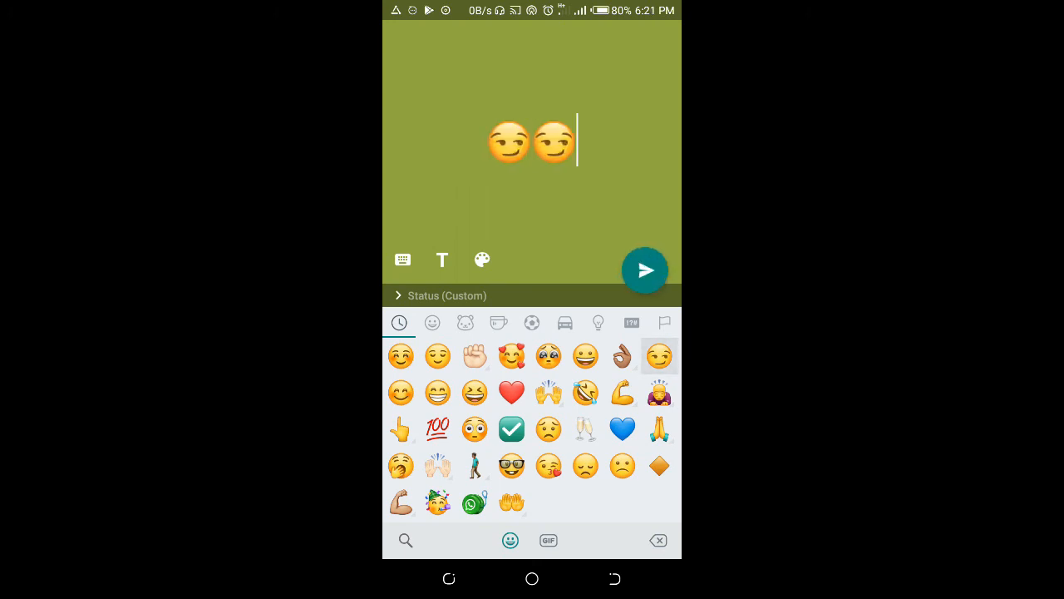
pyautogui.click(402, 260)
pyautogui.write('Hshshshshas')
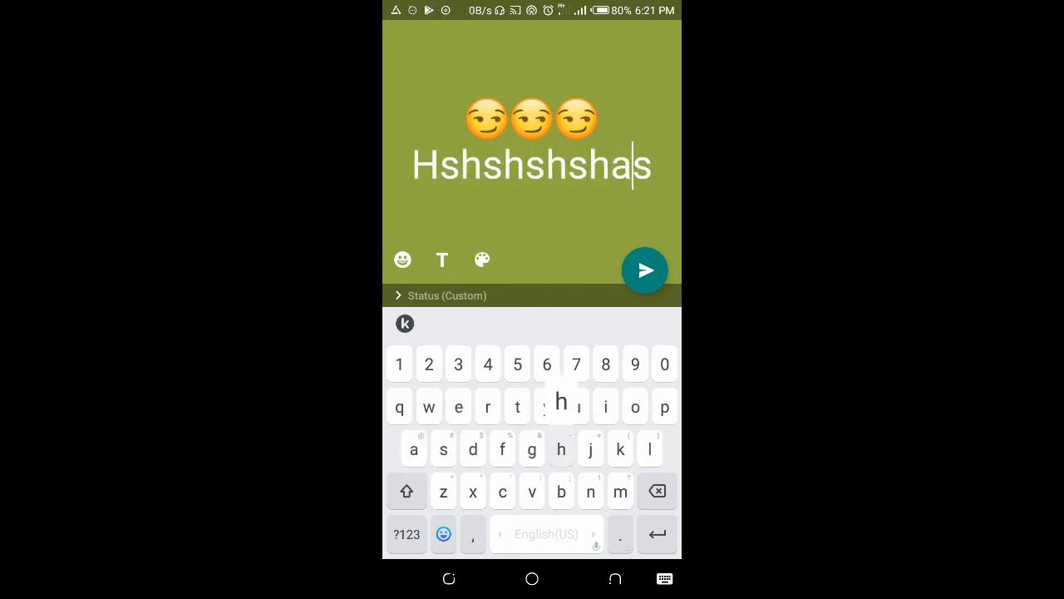
pyautogui.click(655, 490)
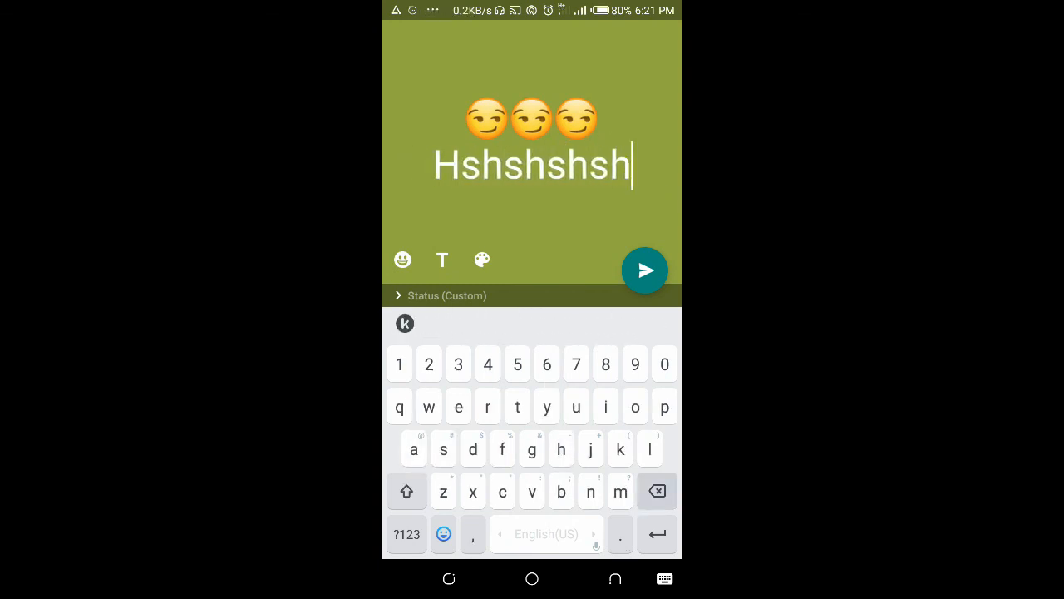
pyautogui.click(657, 490)
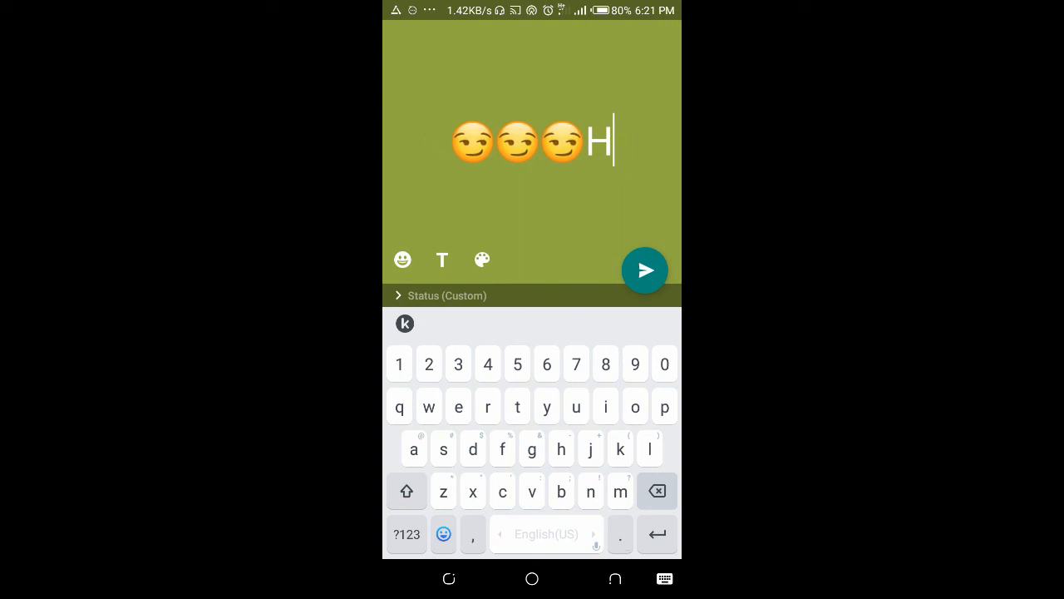
# Write 'On God' beneath the emojis and post the text status
pyautogui.click(656, 491)
pyautogui.write('On g')
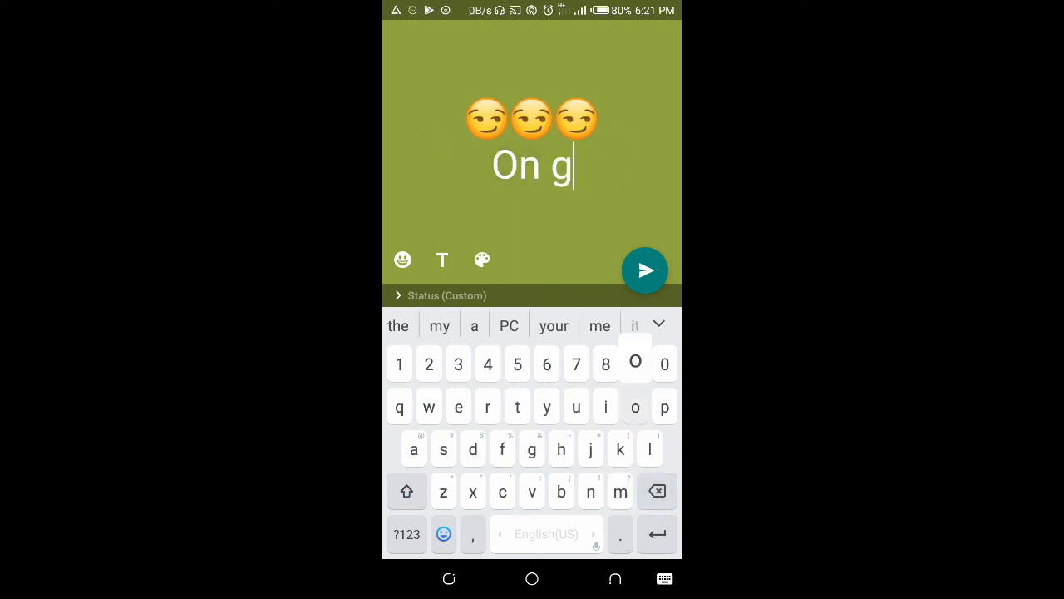
pyautogui.click(656, 490)
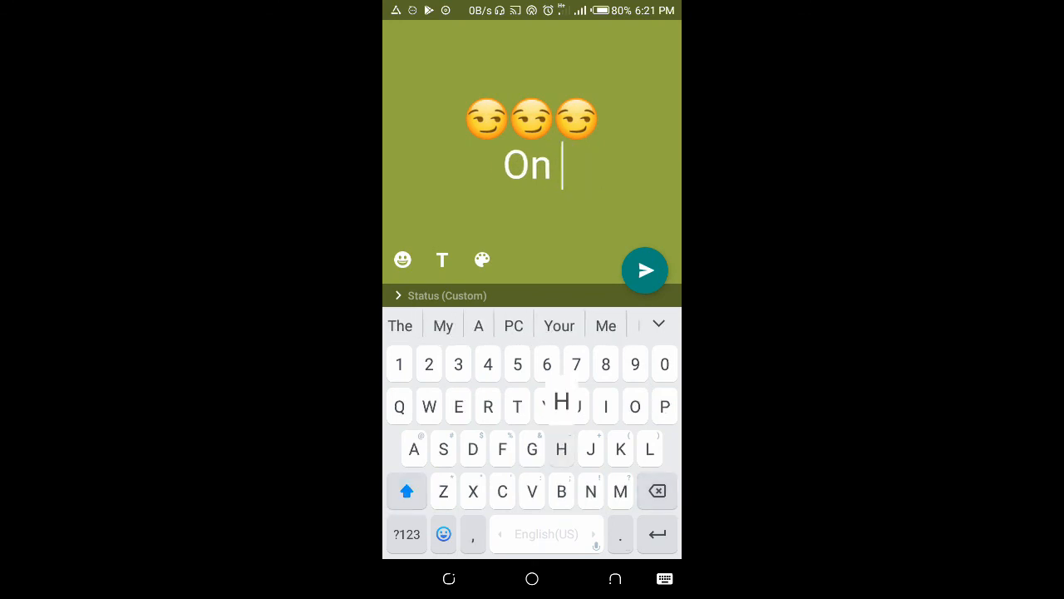
pyautogui.click(405, 491)
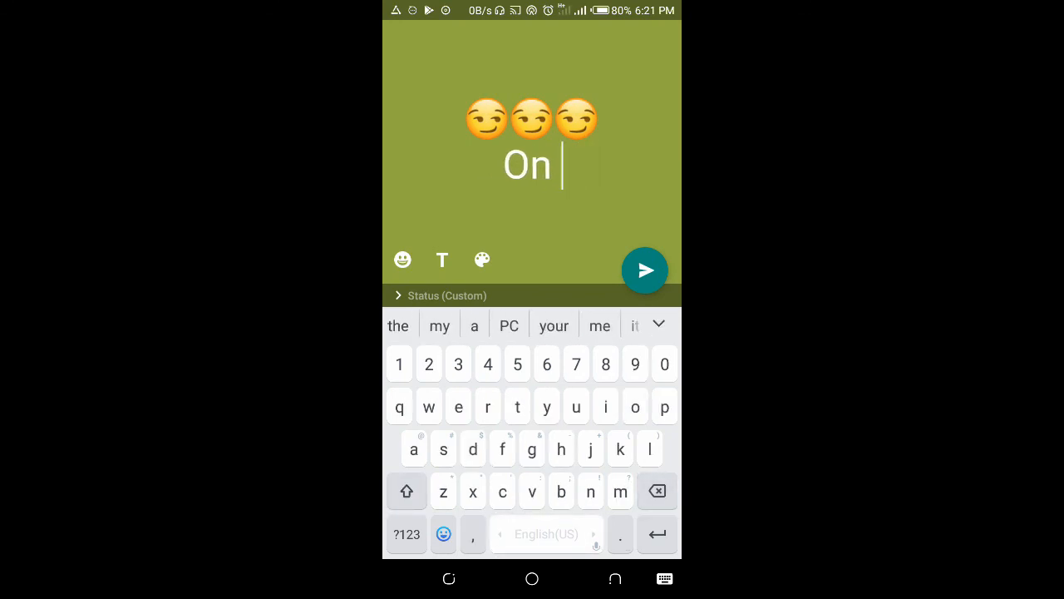
pyautogui.write('God')
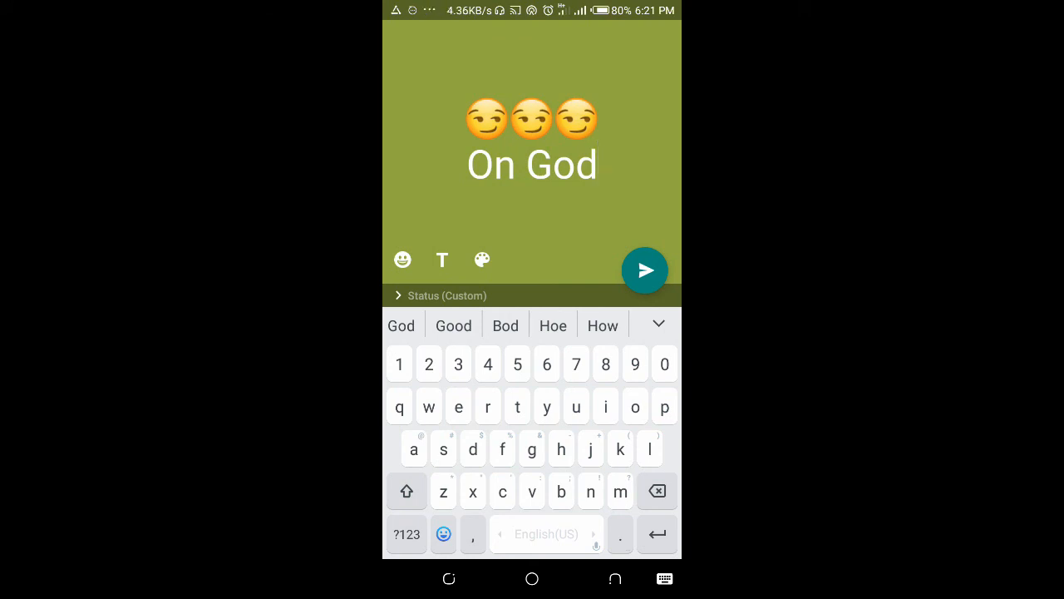
pyautogui.click(645, 270)
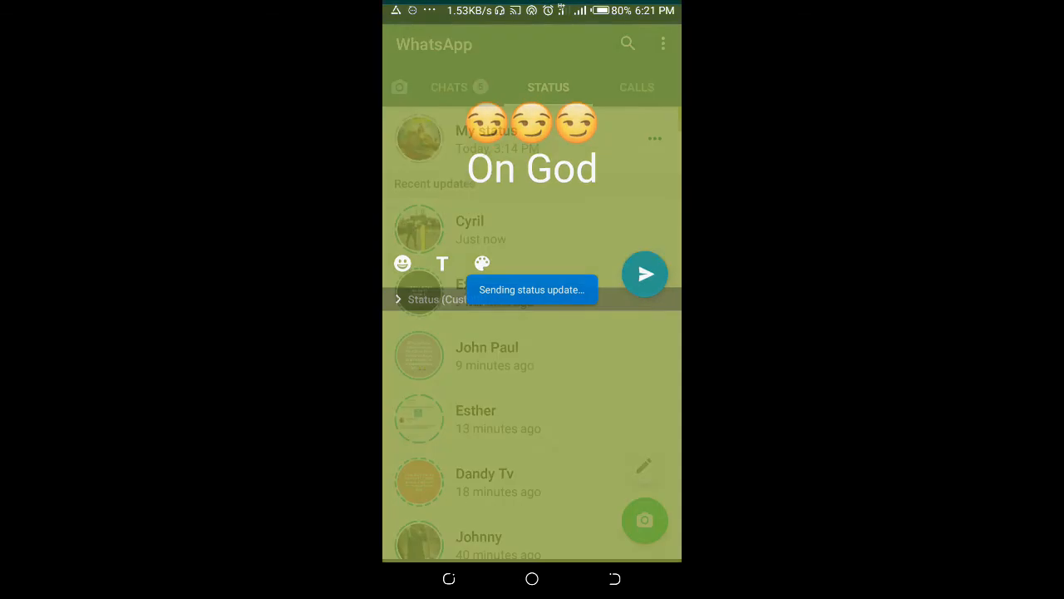
# Wait on the status list showing 'Sending 1', then start a picture status from the camera button
pyautogui.click(645, 274)
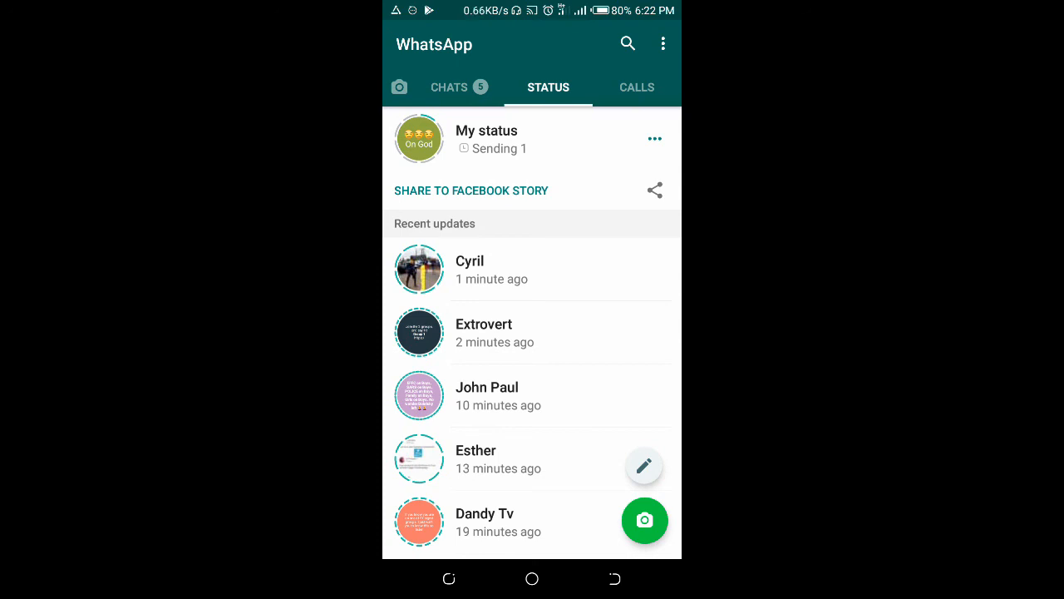
pyautogui.scroll(3)
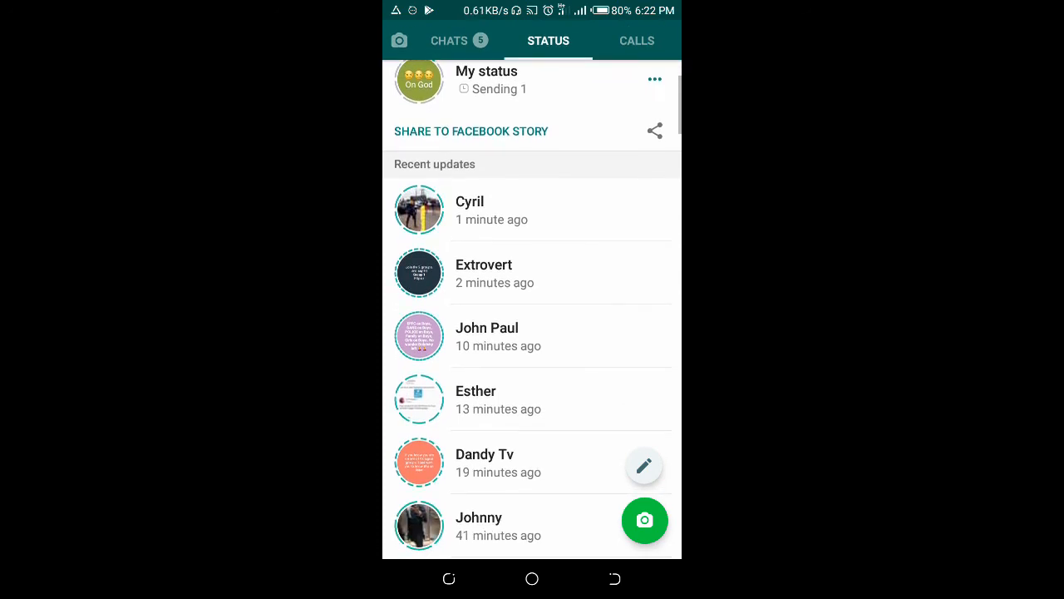
pyautogui.scroll(-3)
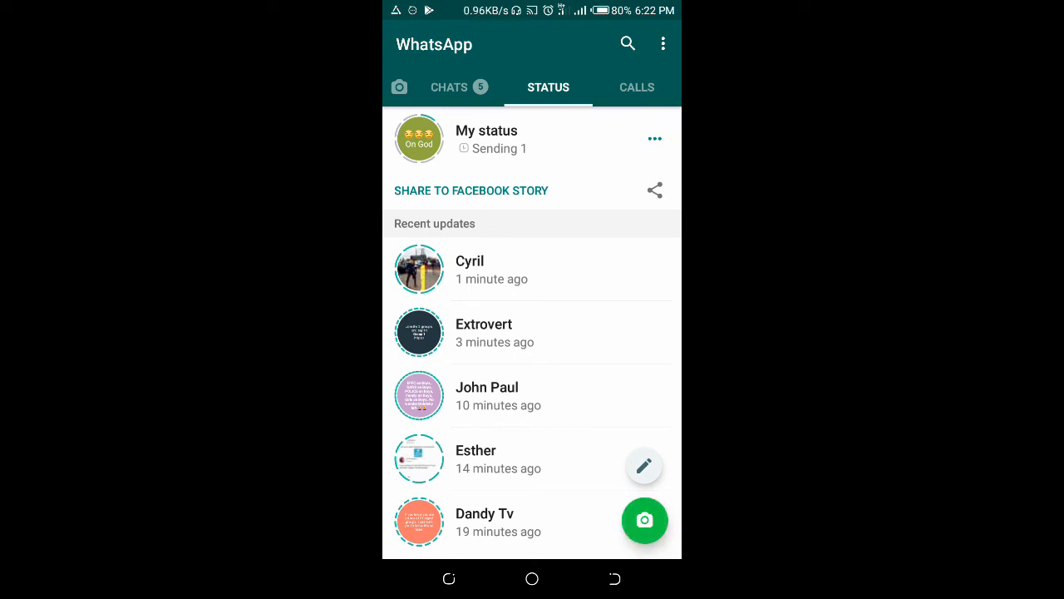
pyautogui.click(645, 519)
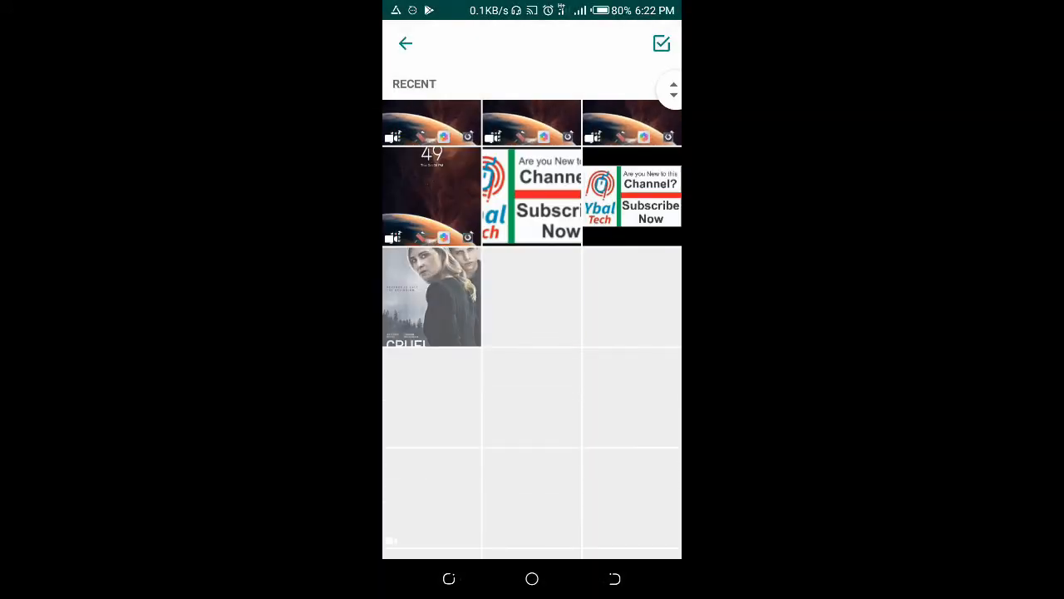
# Scroll the Recent gallery and pick the smiley-face 'Never stop being a good person' picture
pyautogui.scroll(-3)
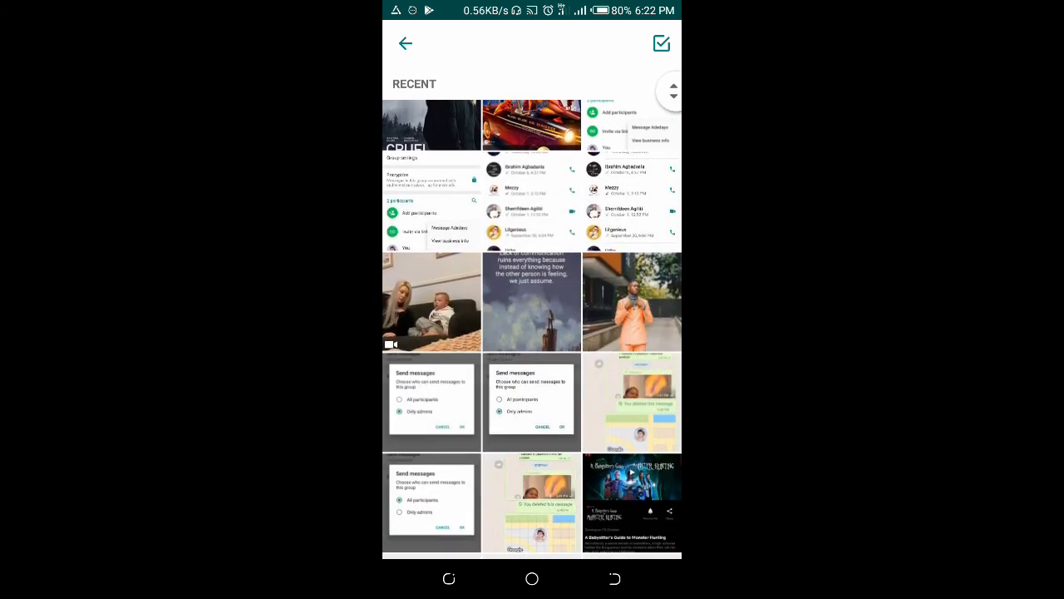
pyautogui.scroll(-3)
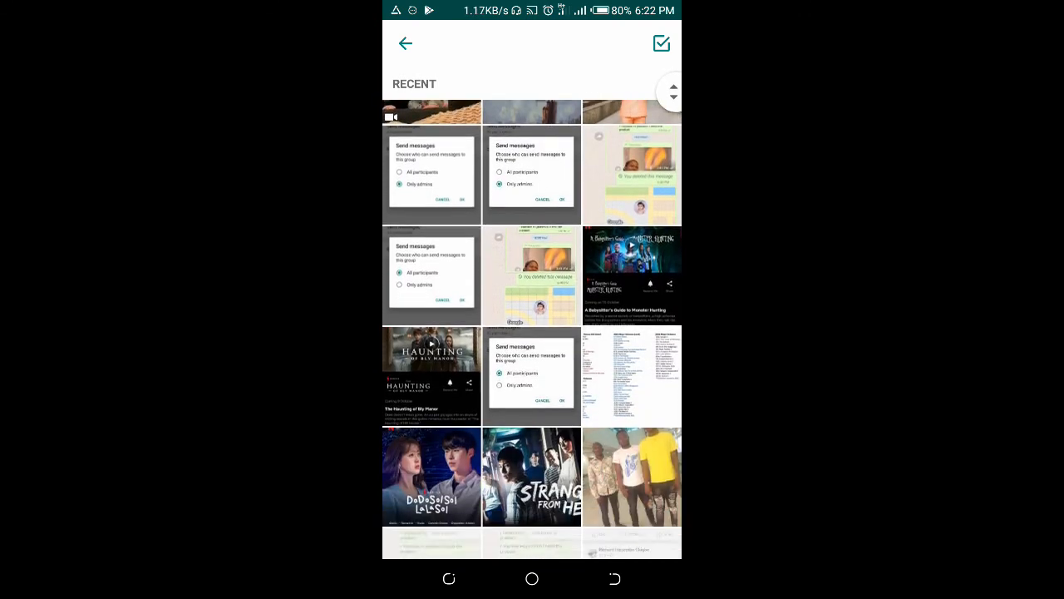
pyautogui.scroll(-3)
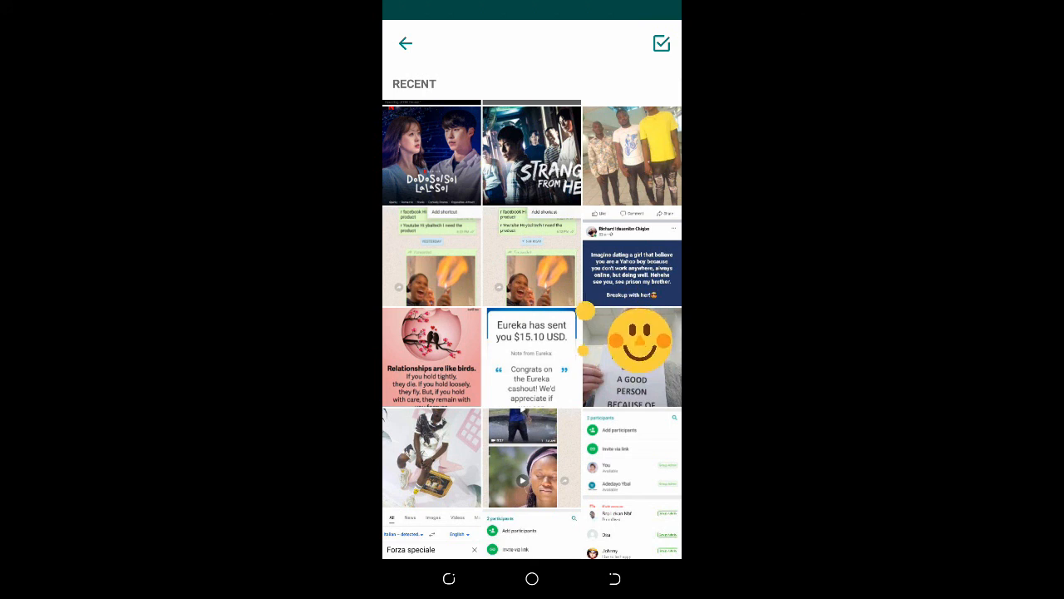
pyautogui.click(632, 356)
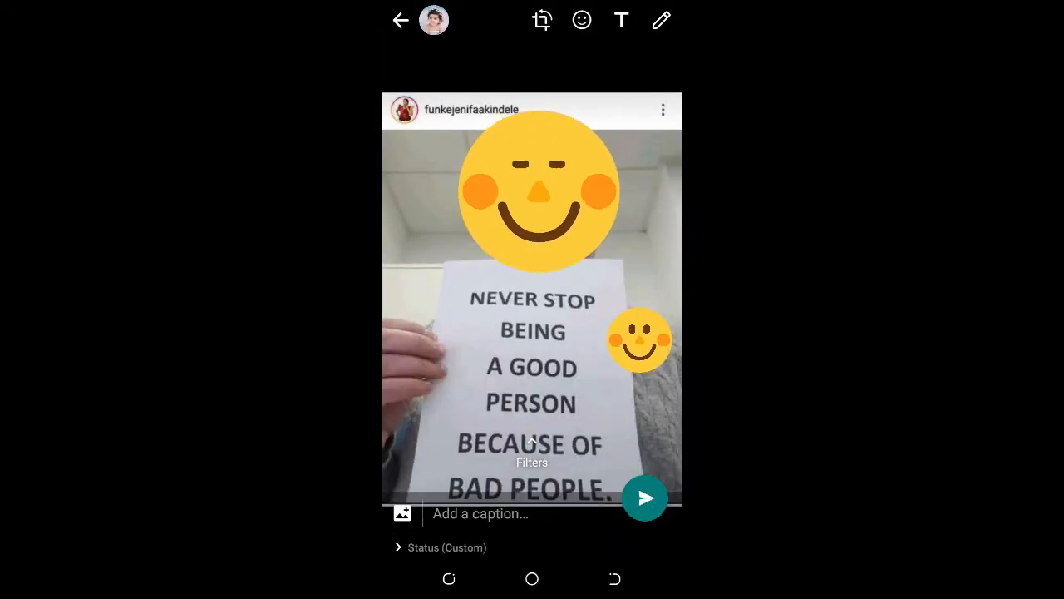
# Send the picture as a status with no caption
pyautogui.click(481, 512)
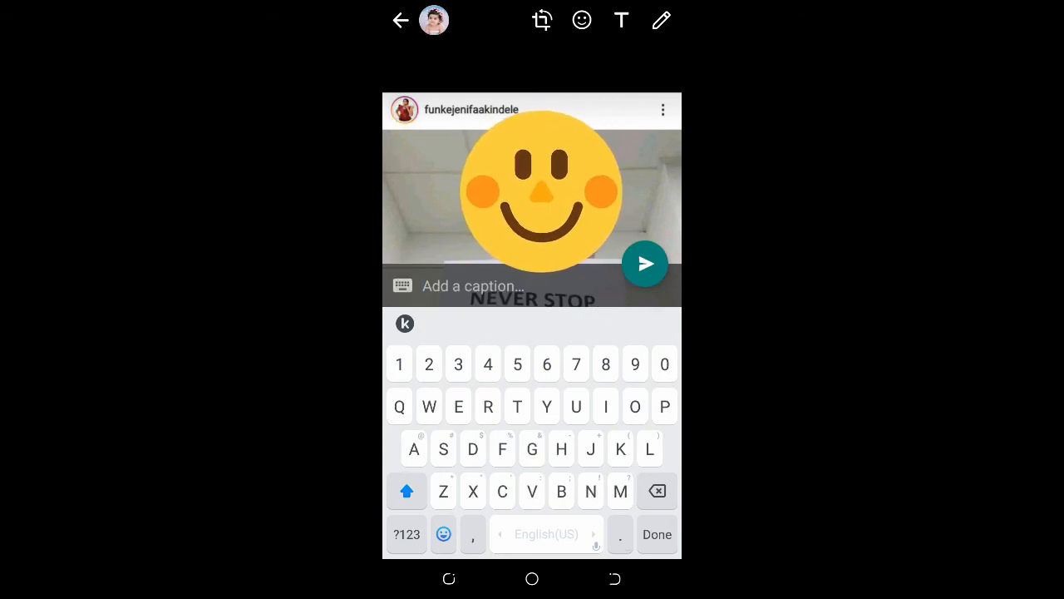
pyautogui.click(442, 534)
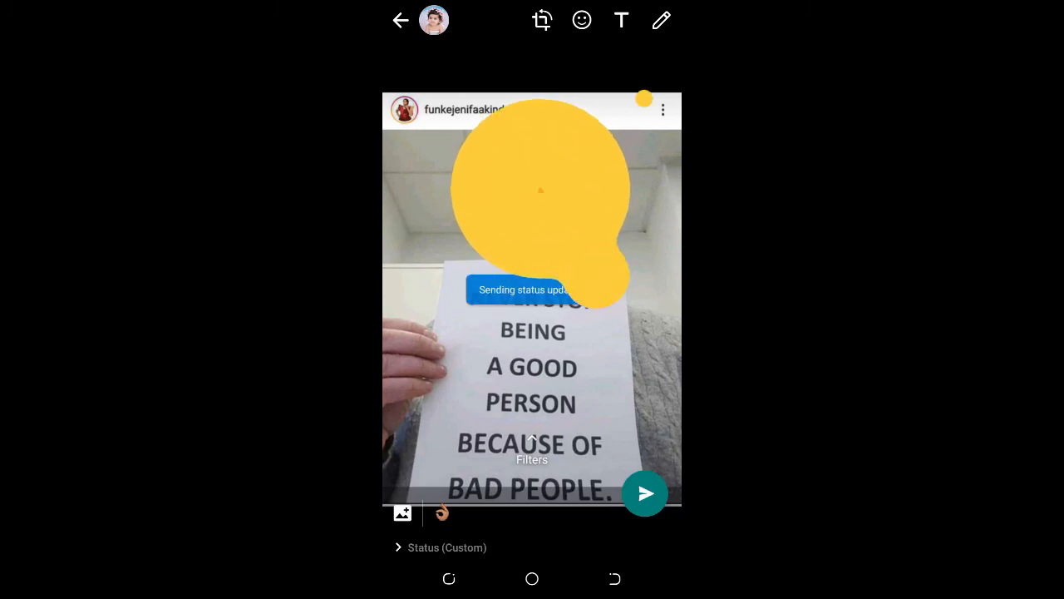
pyautogui.click(645, 492)
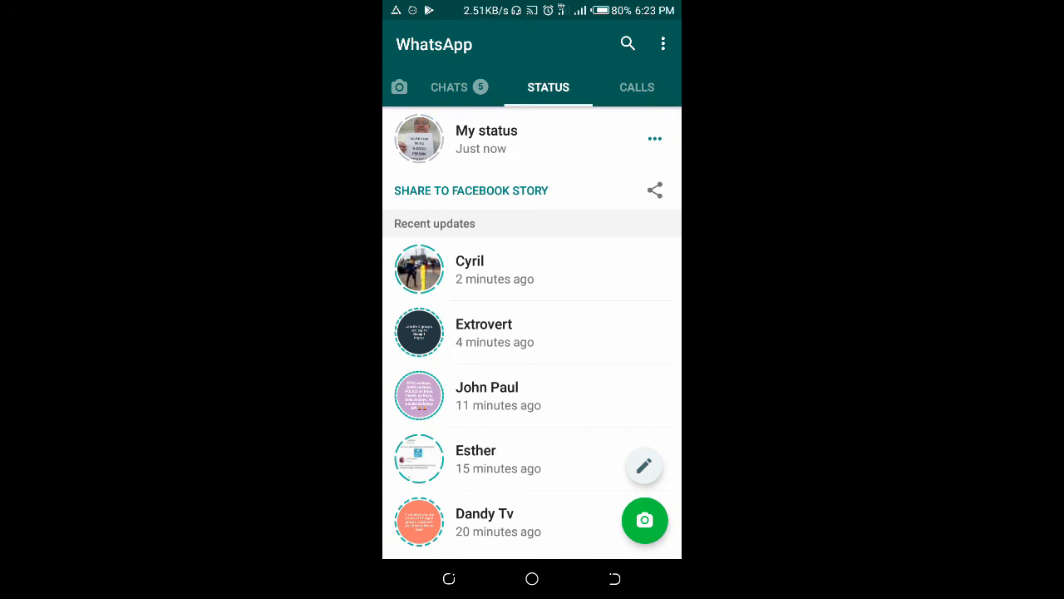
# View My status and its update list showing the picture and 'On God' at zero views
pyautogui.click(485, 139)
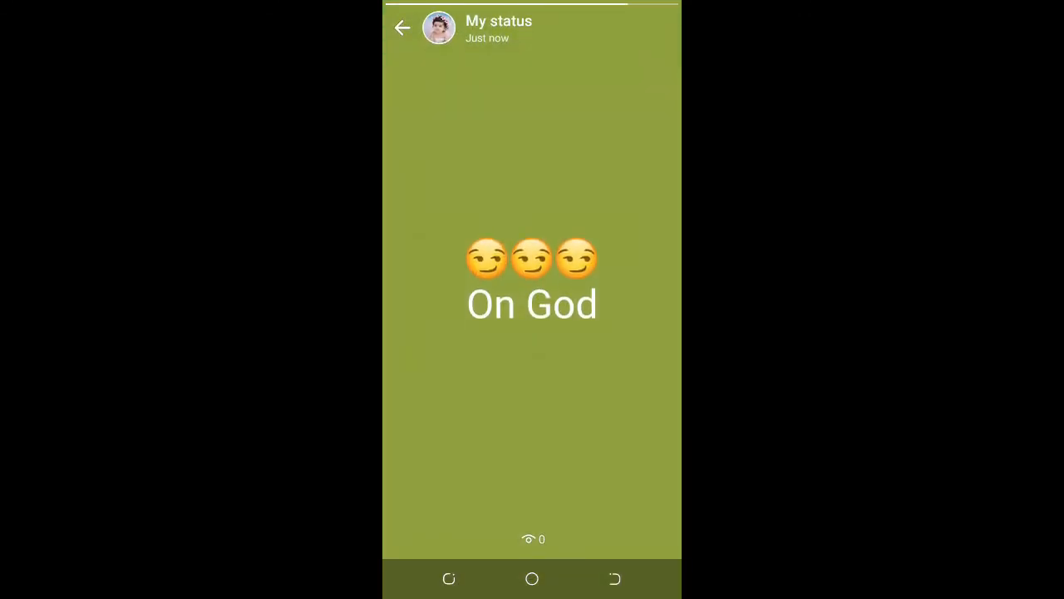
pyautogui.click(403, 27)
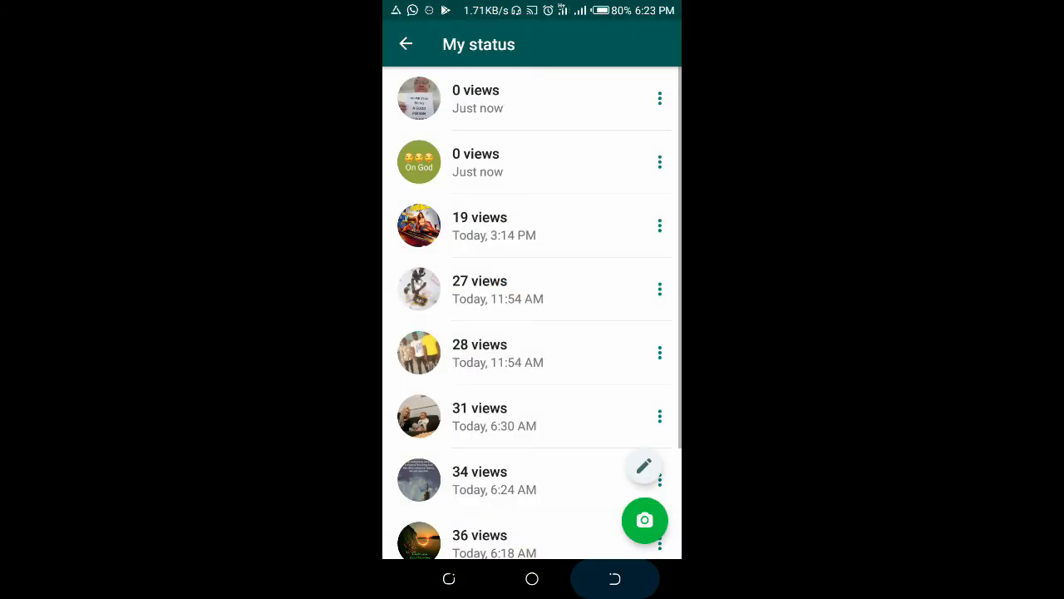
pyautogui.click(405, 43)
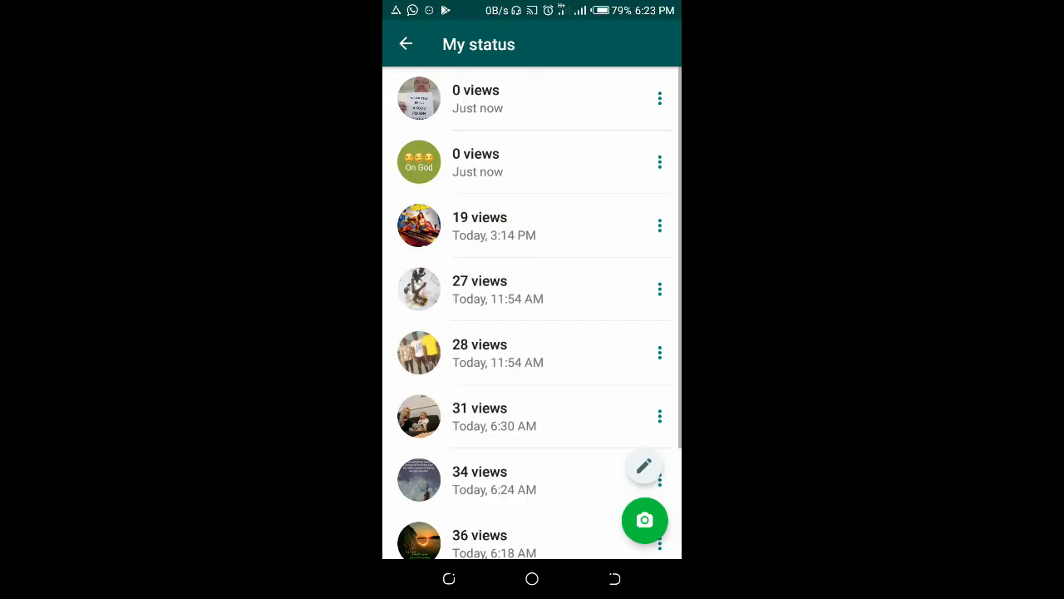
# Go back from My status and return to the Chats tab
pyautogui.click(406, 44)
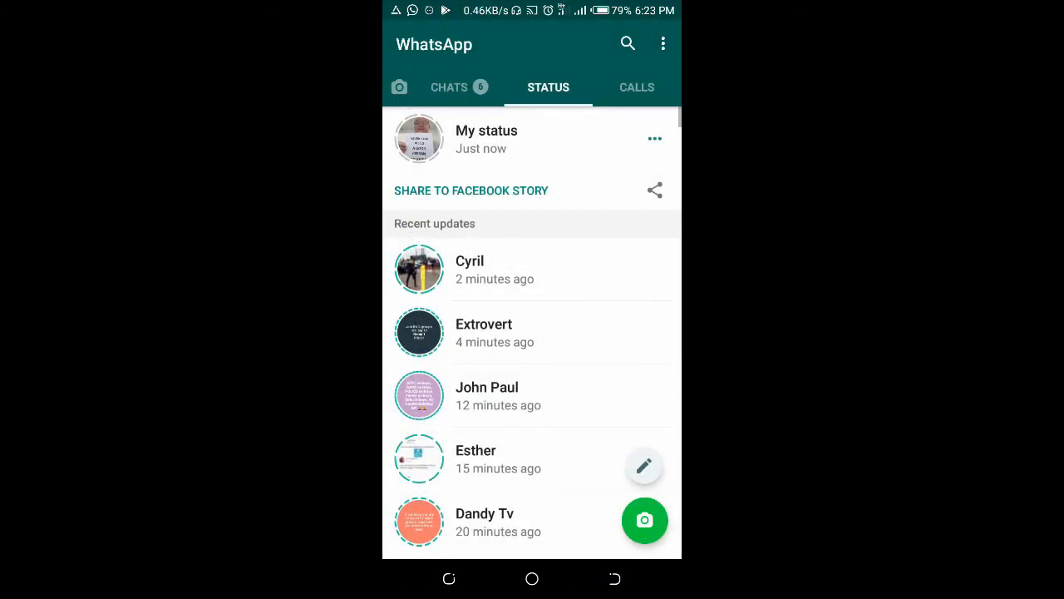
pyautogui.click(449, 87)
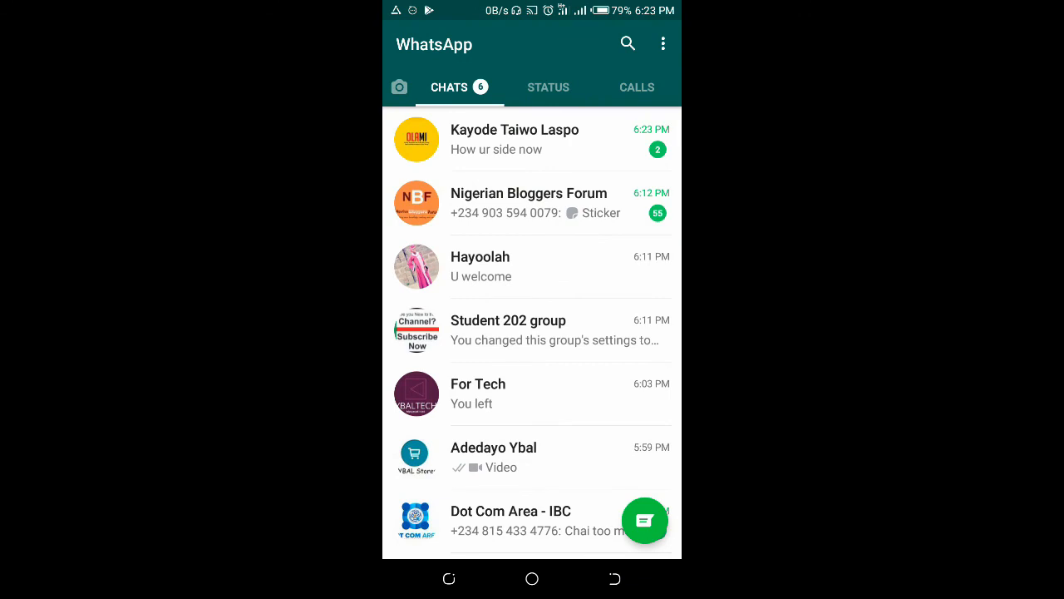